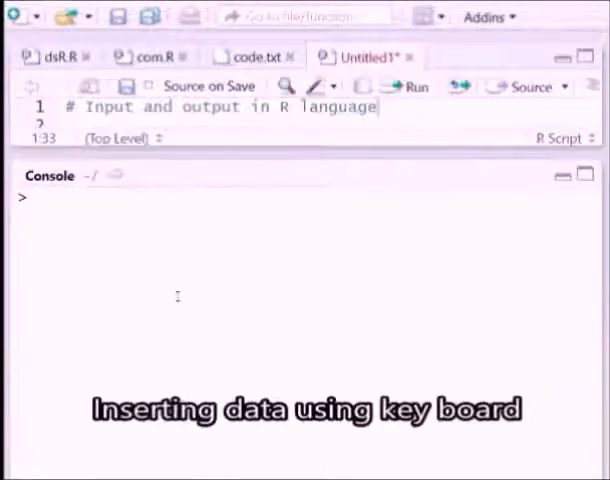
After a '# scan()' comment, run x<-scan() and enter 2 as the first keyboard value
text(# scan())
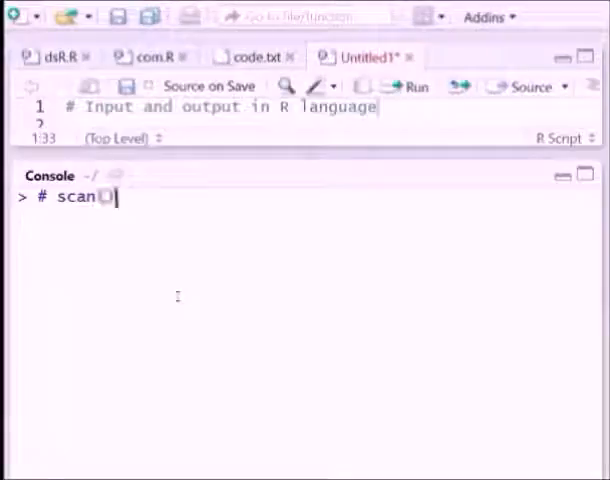
text(())
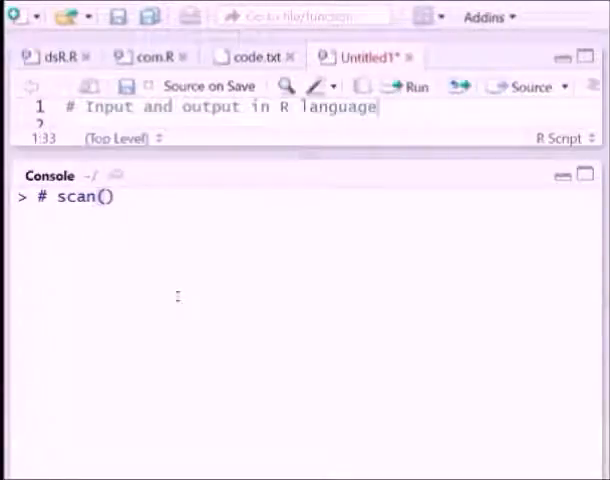
text(x<-)
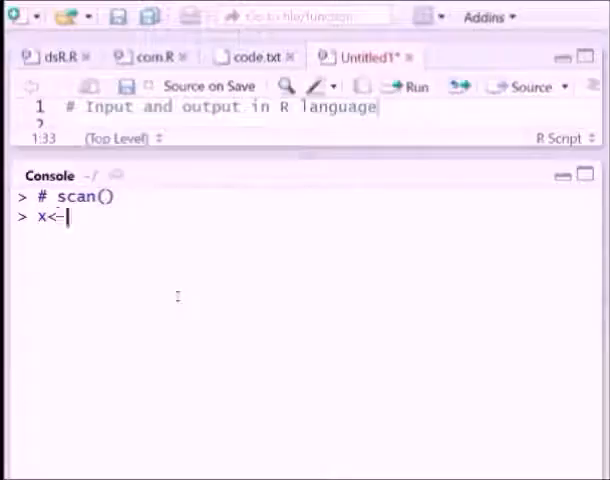
text(scan)
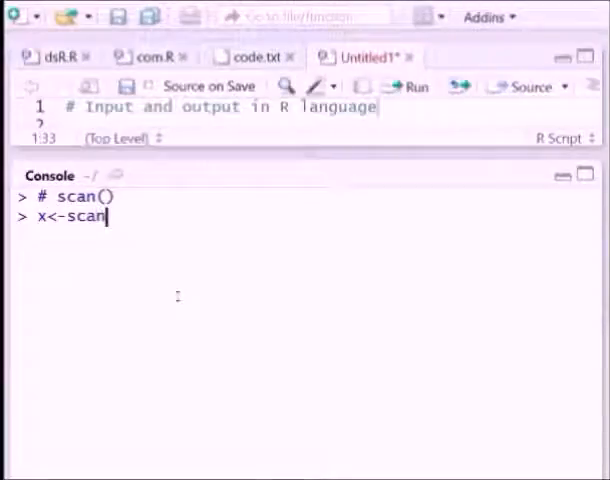
key(Return)
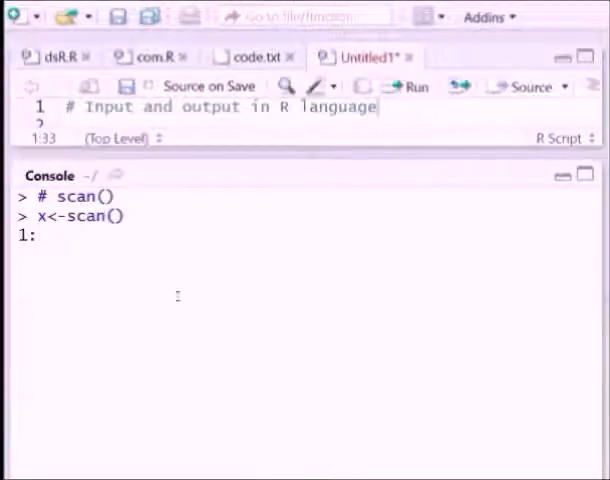
text(2)
text(# )
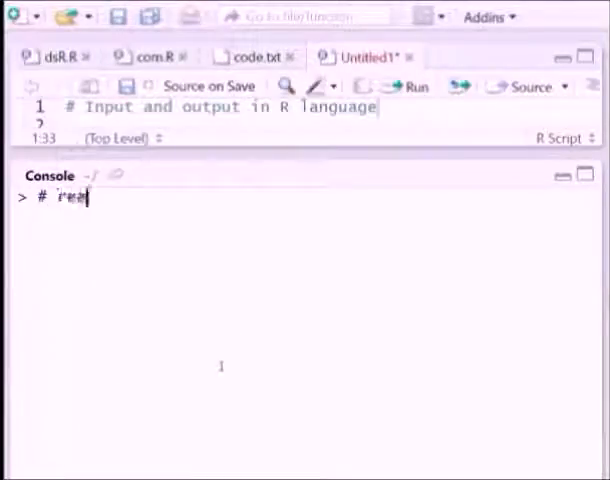
After a '# readline()' comment, run x<-readline() and submit the line 'R language' into x
text(readline)
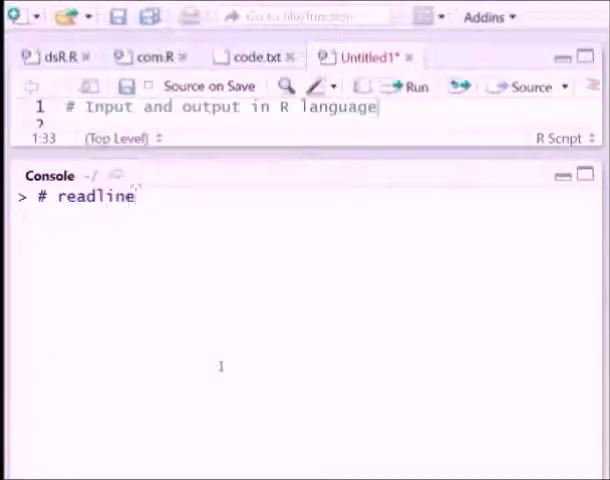
key(Return)
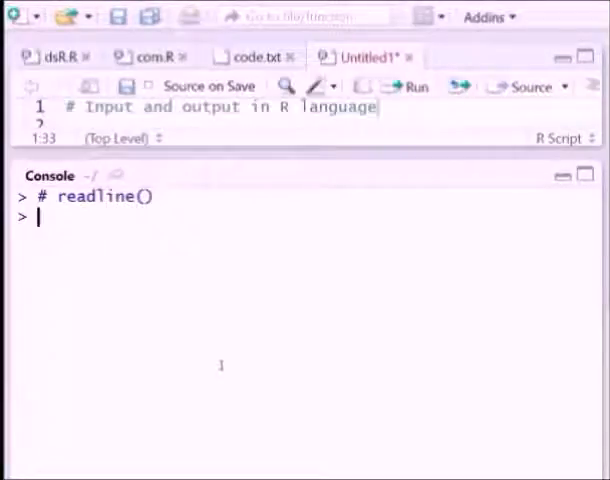
text(x<-re)
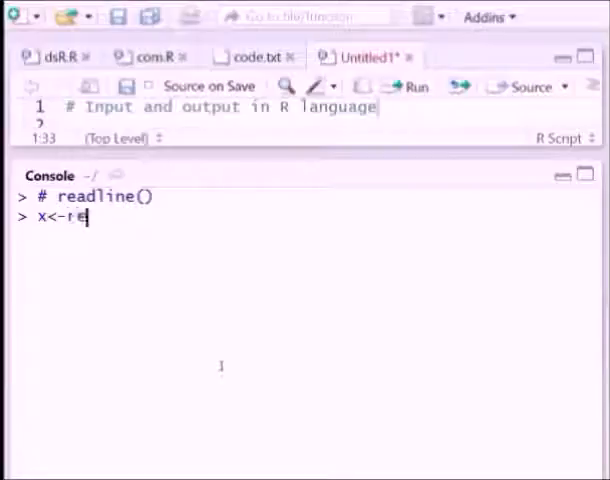
text(adline()
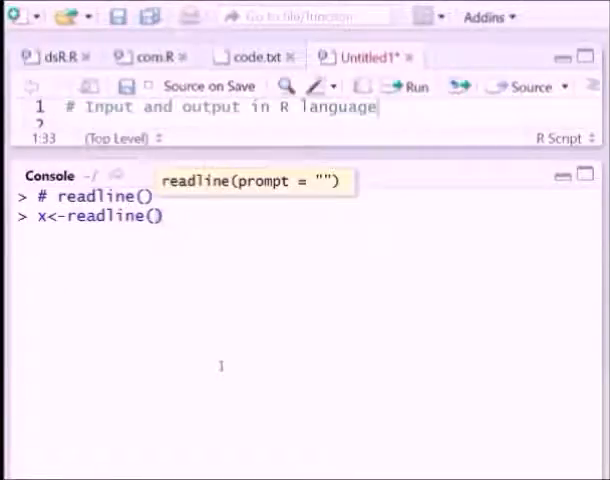
key(Return)
text(R L)
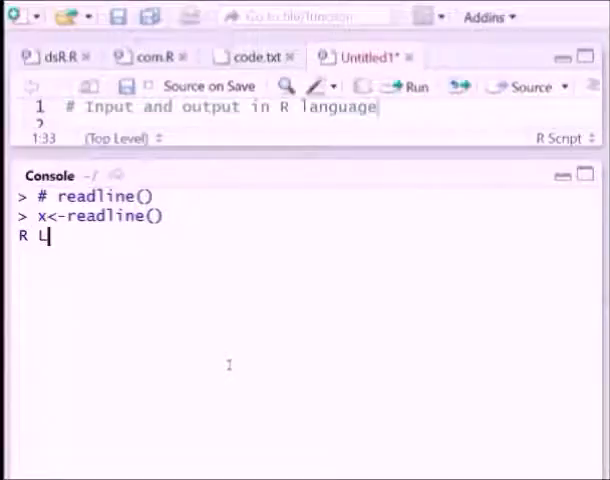
text(anguageEl()
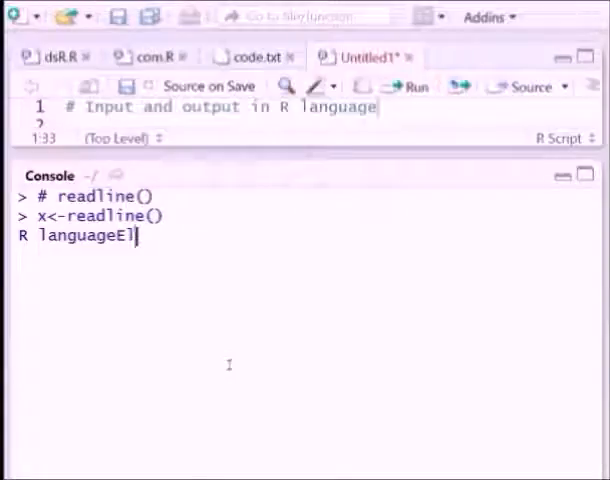
key(Return)
text(x)
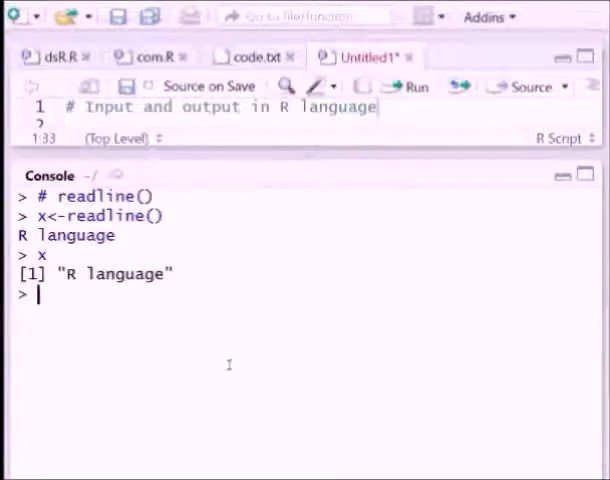
Create student as data.frame(year = numeric(), maxMarks = numeric())
text(s)
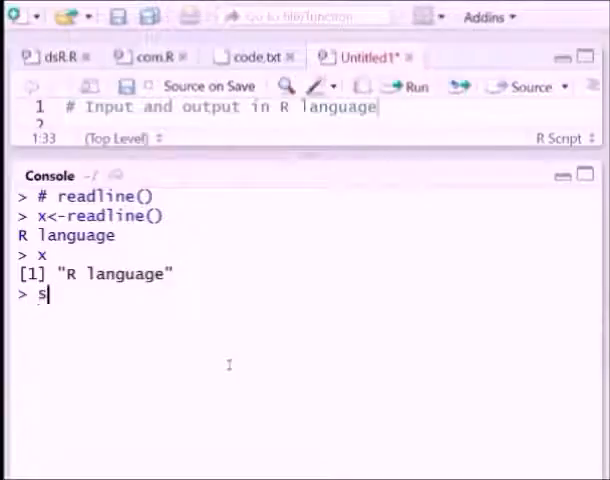
text(tudent)
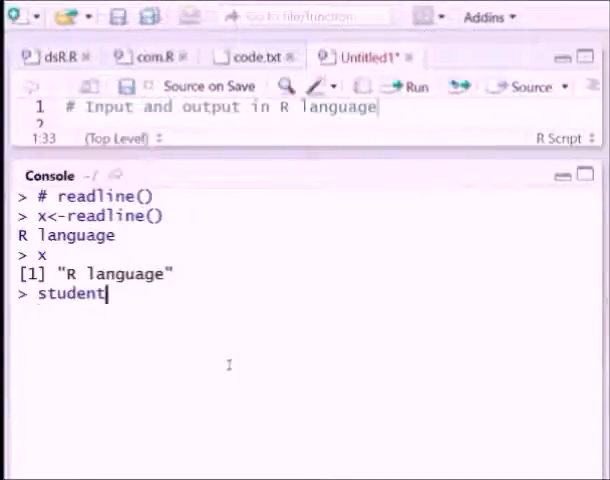
text(<-)
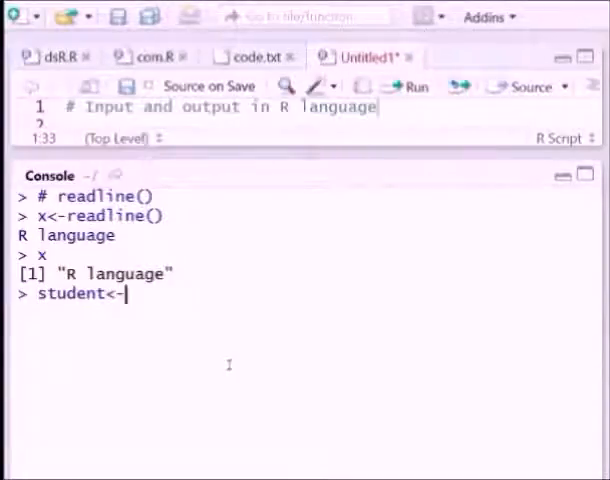
text(data.frame)
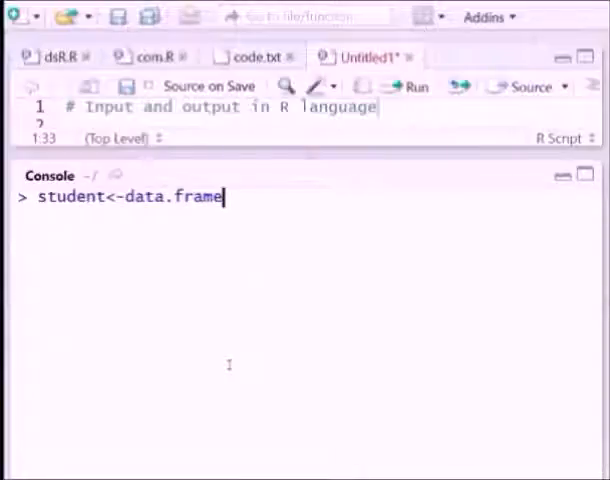
text(())
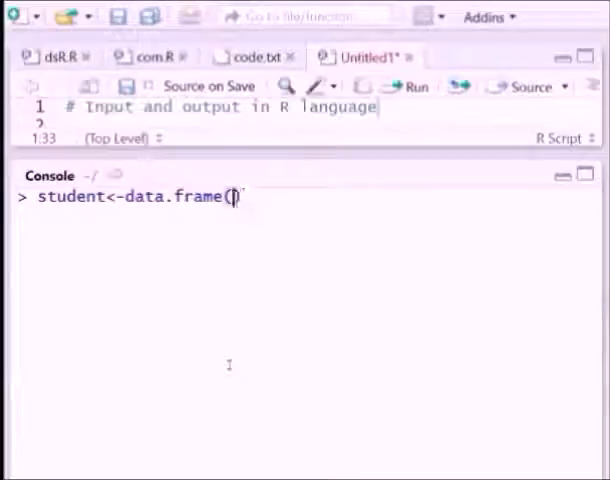
text(year)
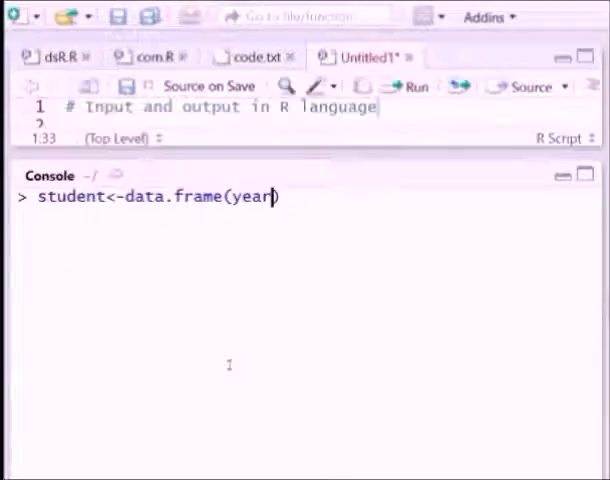
text(= numeric()
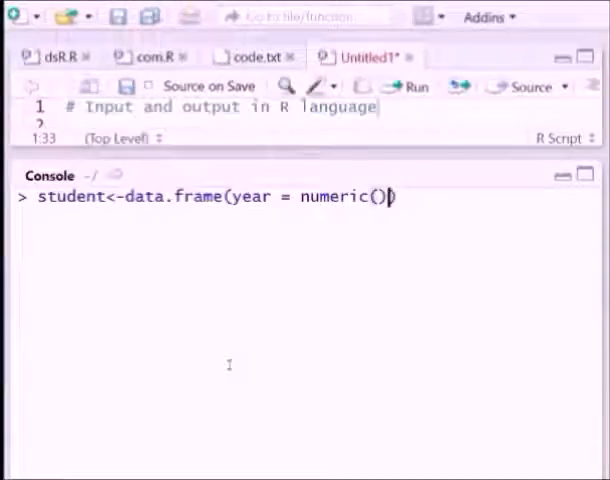
text(, m)
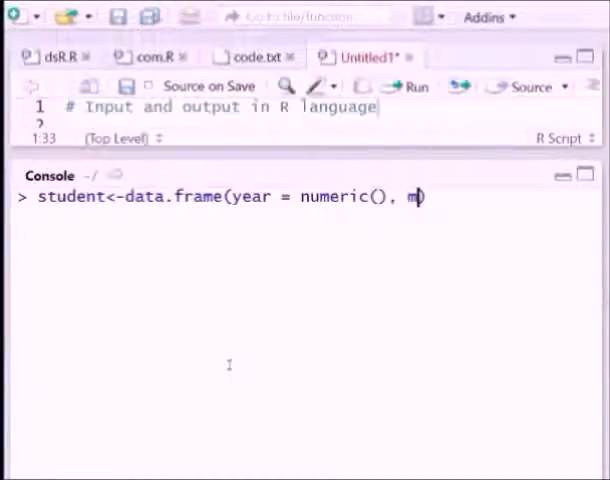
text(axMarks= num)
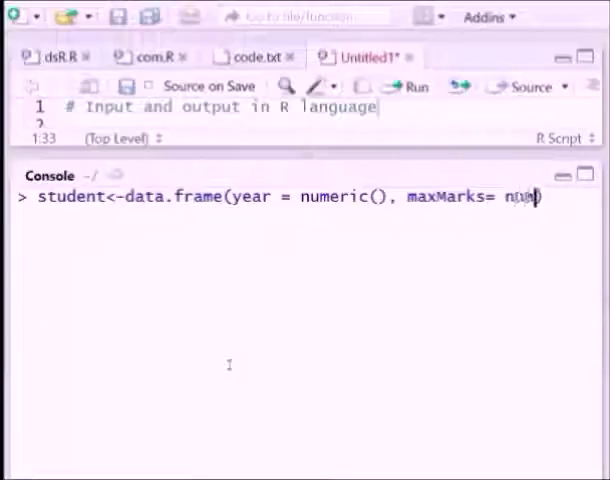
text(eric())
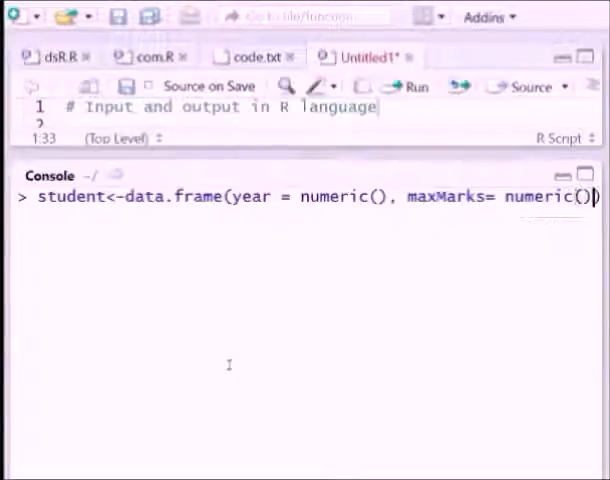
key(Return)
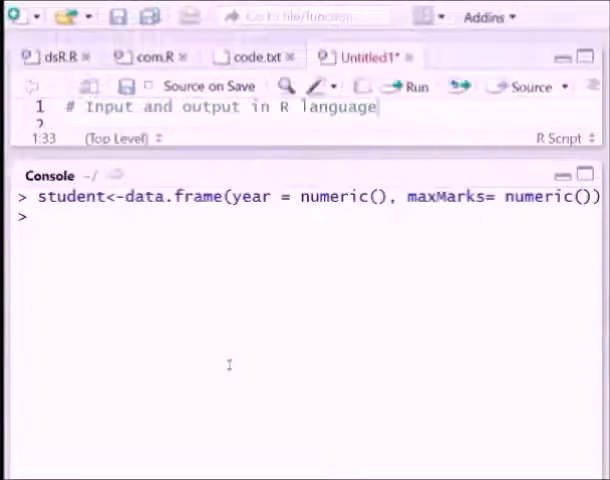
Enter student<-edit(student) to send the empty table to the data editor
text(student<)
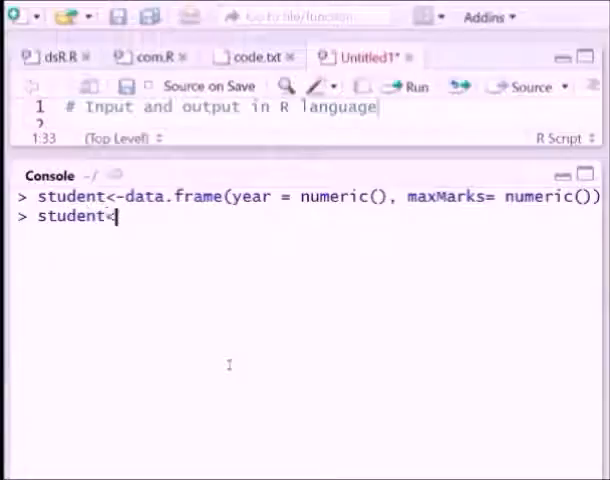
text(edit)
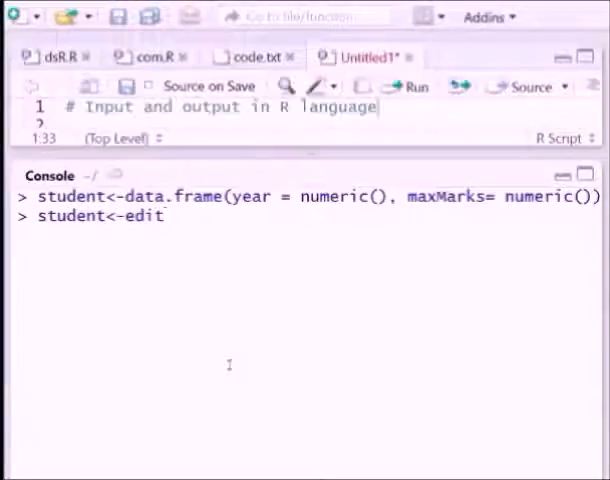
text((stu)
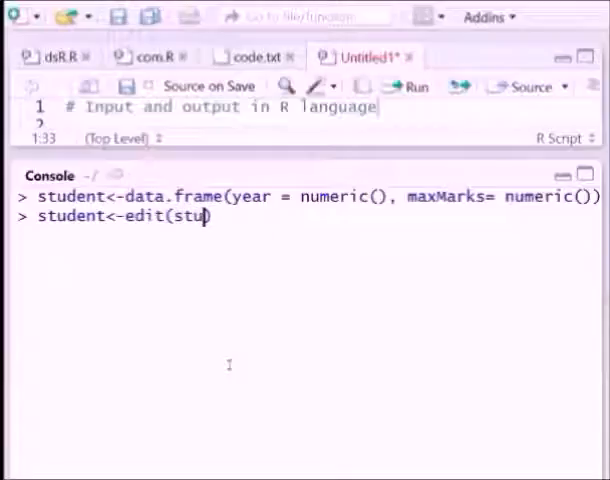
text(dent))
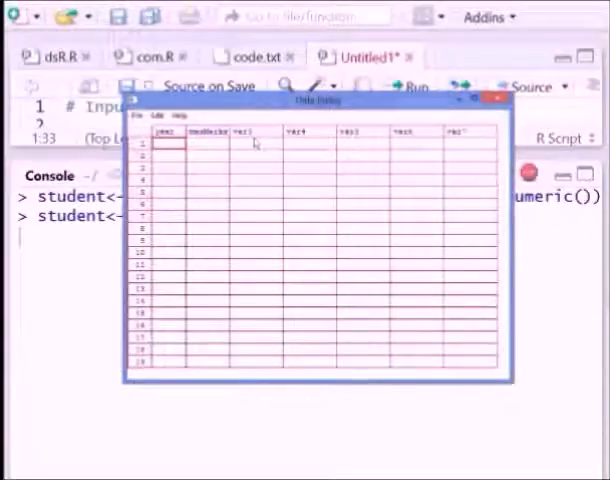
Enter the year and maxMarks values for 2000–2003 in the Data Editor cells
click(164, 144)
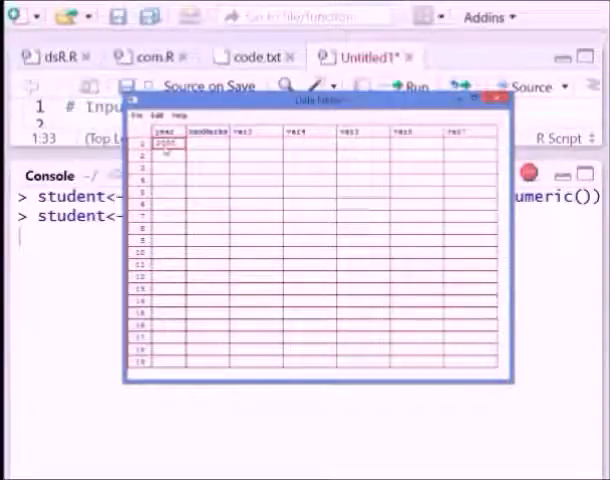
click(204, 144)
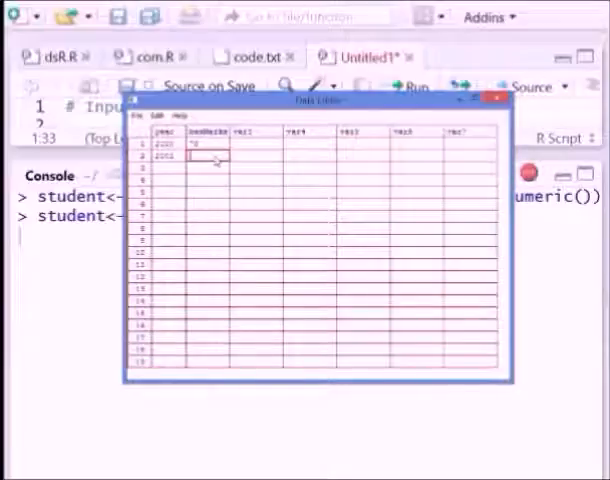
text(74)
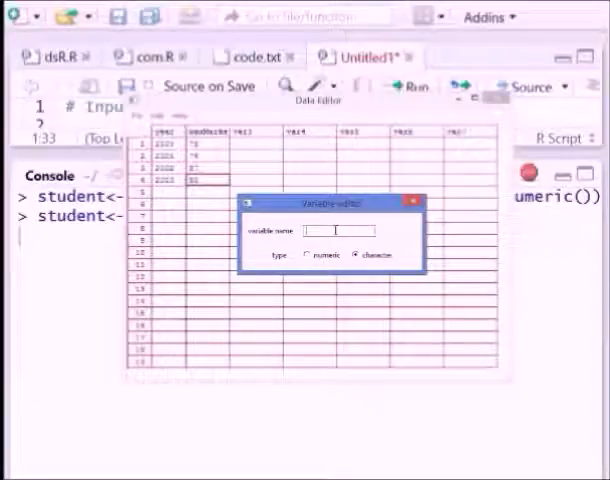
Name the third column Gender and begin entering its M/F values row by row
text(G)
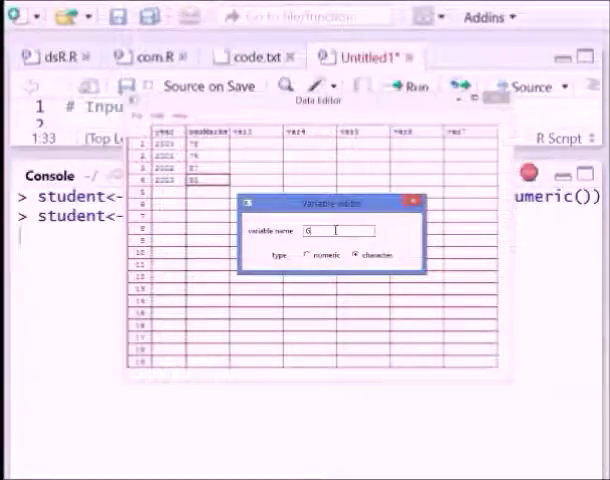
text(Gender)
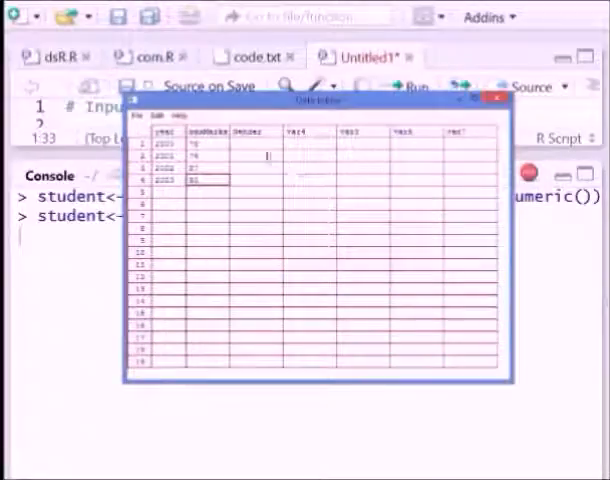
click(248, 144)
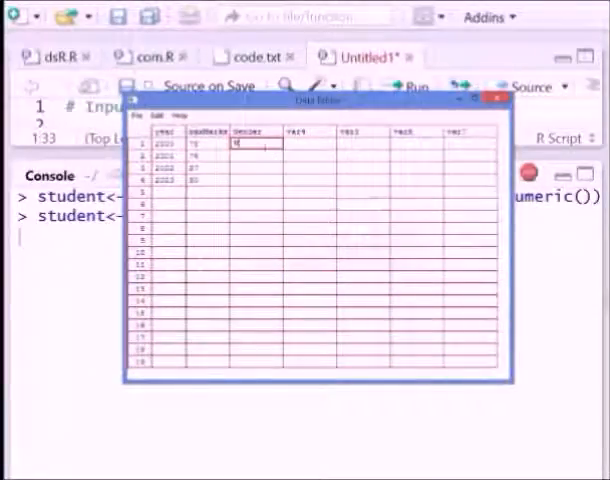
click(248, 156)
text(F)
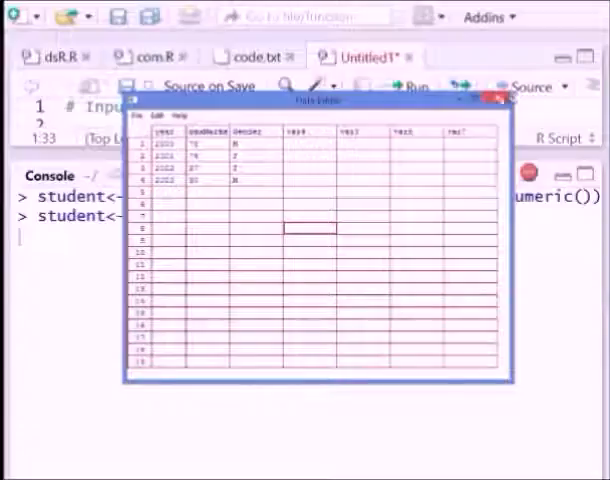
Close the Data Editor and print student, highlighting its four rows of year, maxMarks and Gender
click(500, 100)
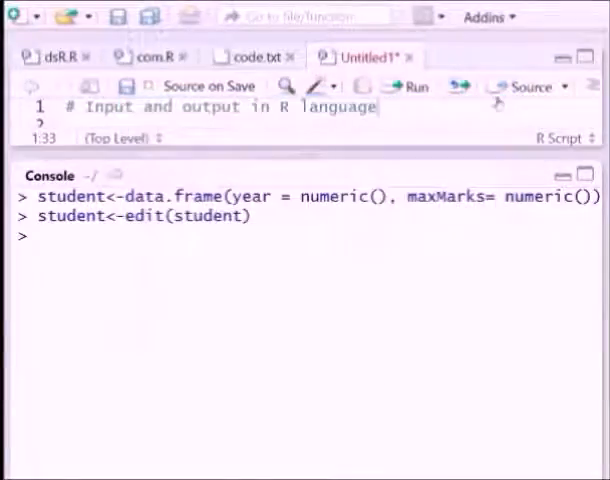
text(student)
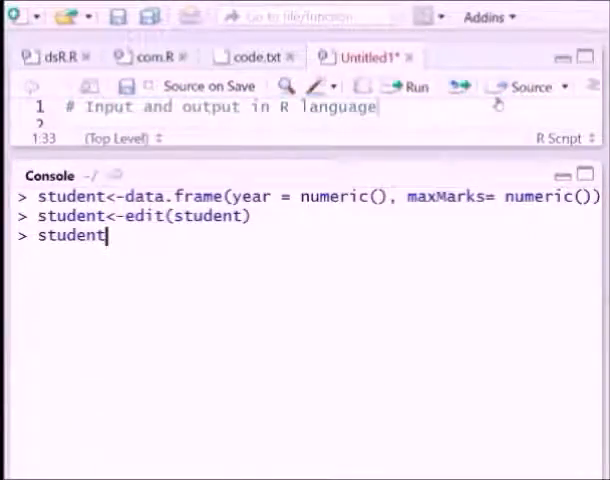
key(Return)
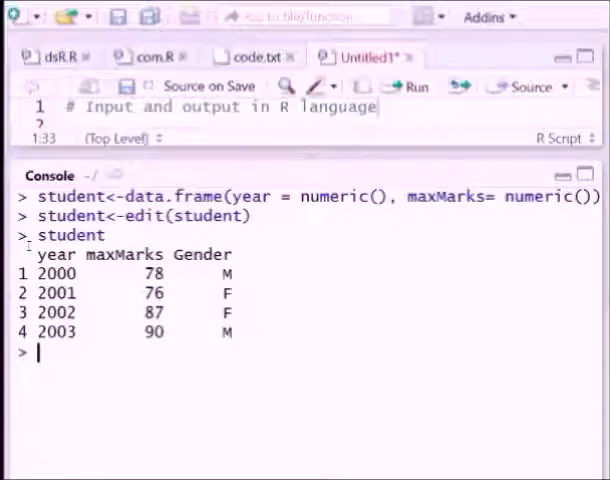
drag(40, 254, 280, 332)
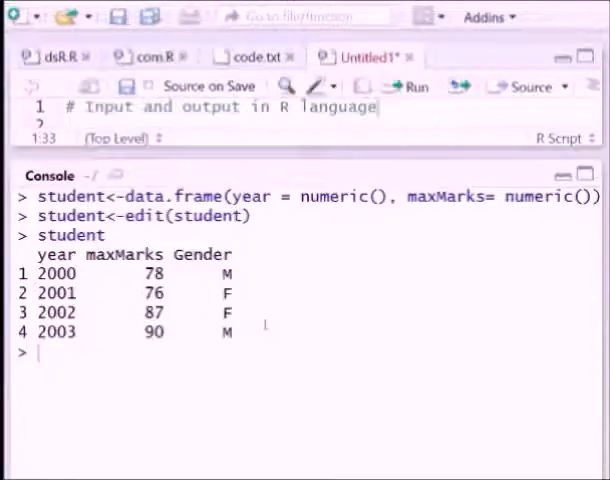
Clear the console, set x<-1:12 and run ts(x, start = c(2008,1), frequency = ...)
key(ctrl+l)
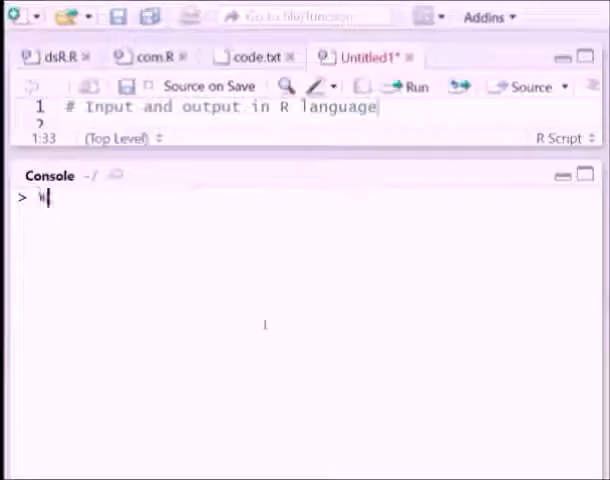
text(x<-1:12)
text(ts)
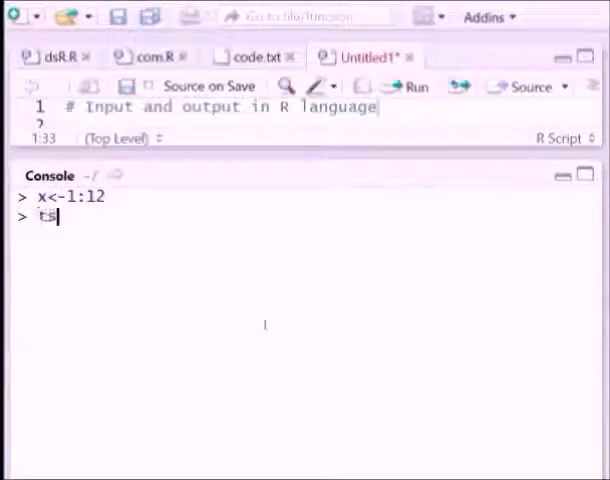
text((x,)
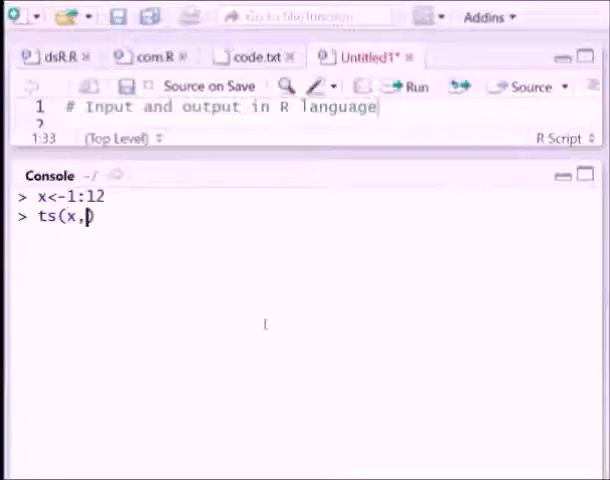
text(start =)
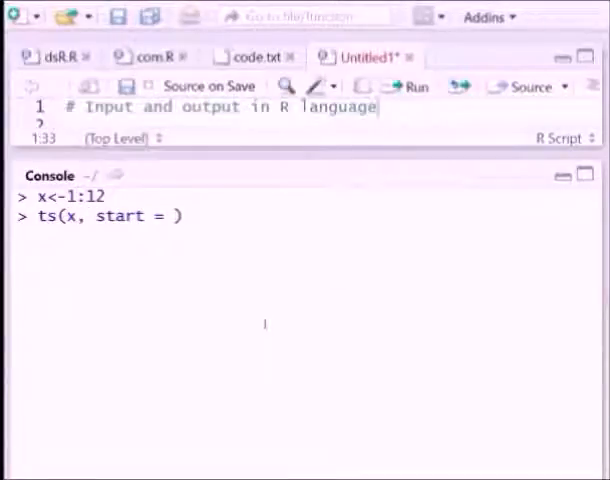
text(c(2)
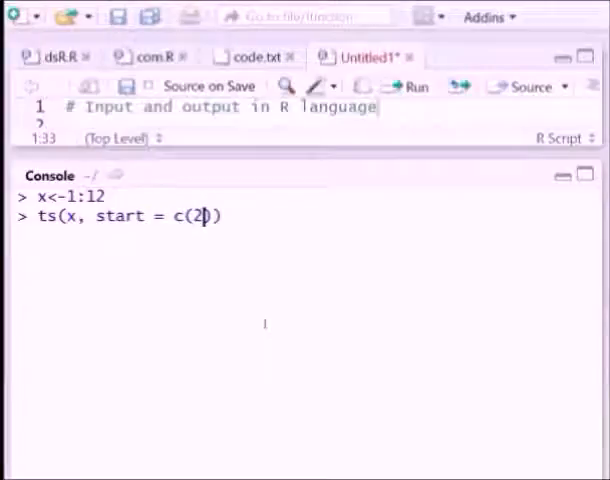
text(008,1)
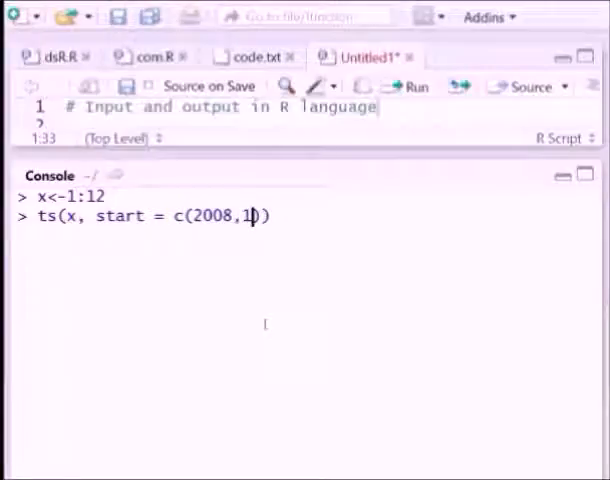
text(, f)
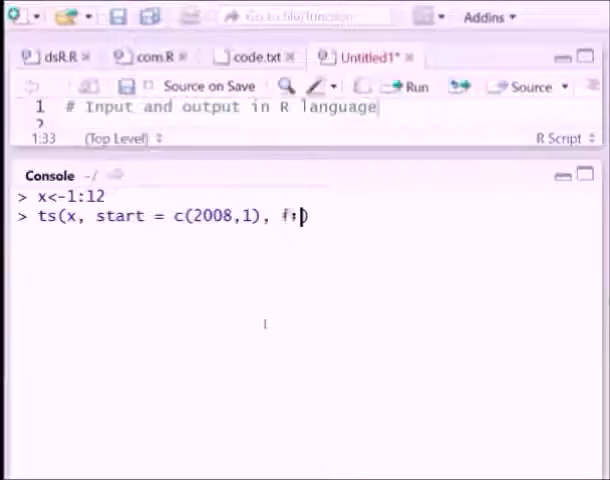
text(requency =)
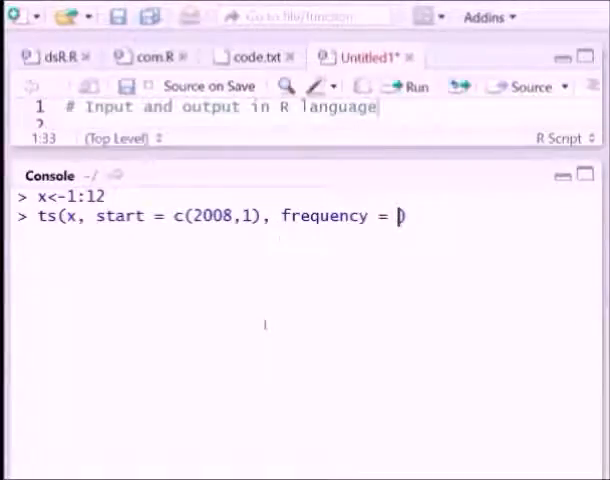
key(Return)
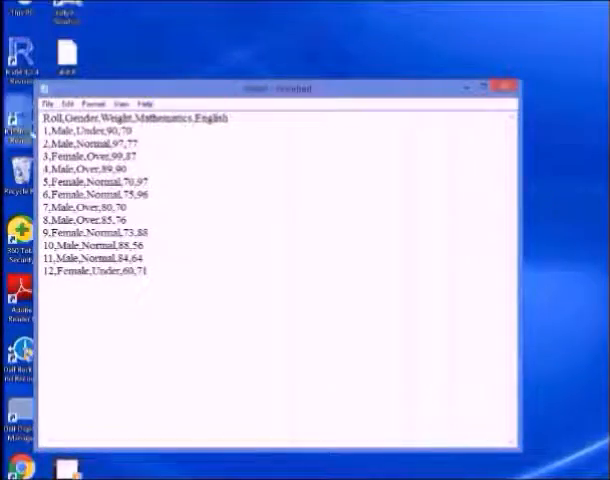
View the twelve-student comma-separated data file in Notepad, then close it
double_click(204, 116)
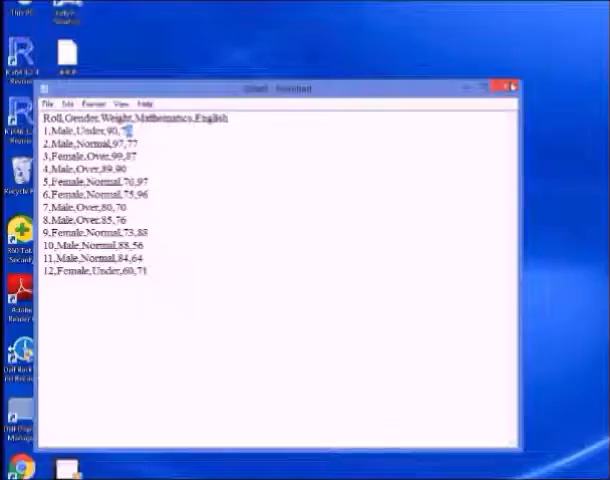
click(508, 86)
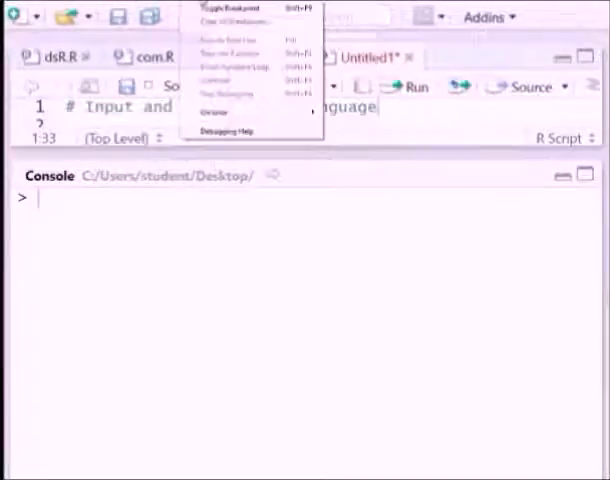
Set the working directory to Desktop via Session > Set Working Directory > Choose Directory
click(150, 10)
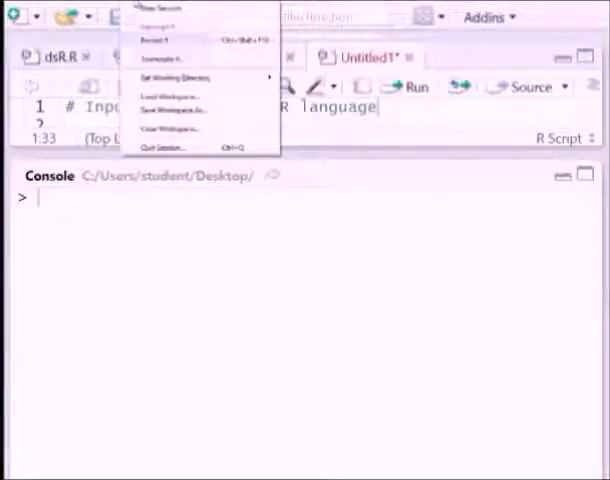
mouse_move(174, 76)
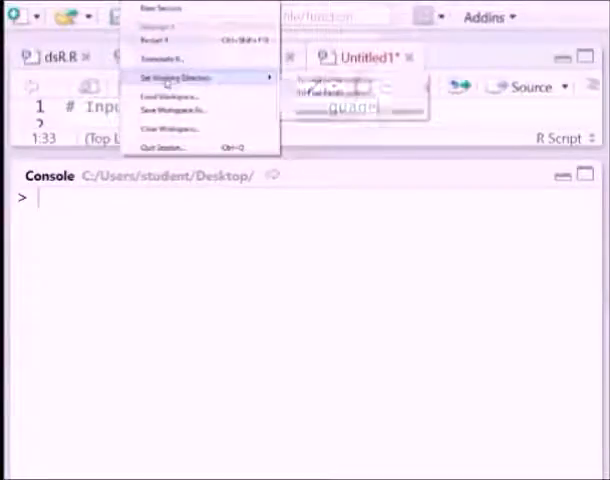
click(172, 76)
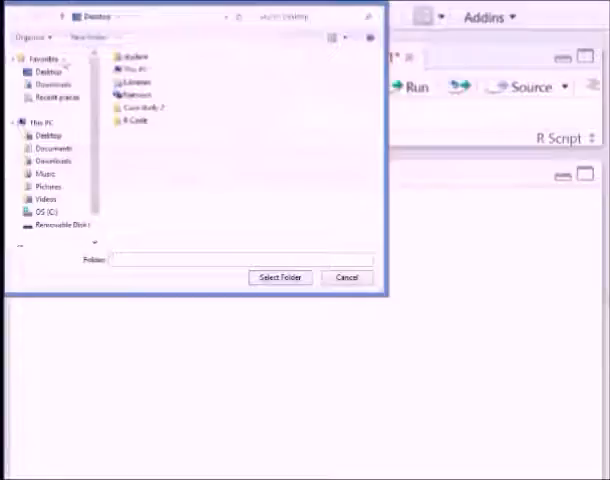
click(42, 72)
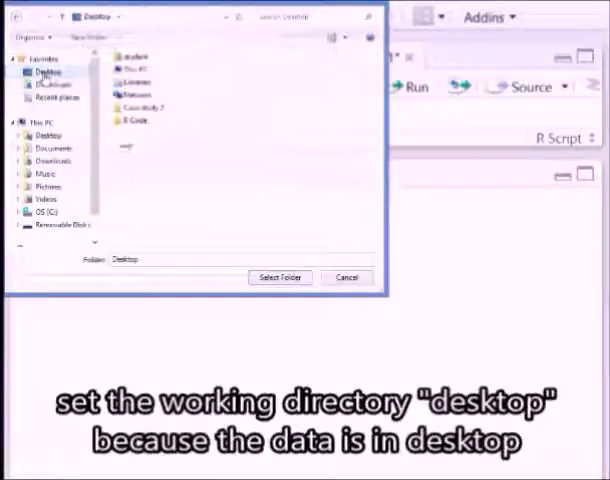
click(280, 276)
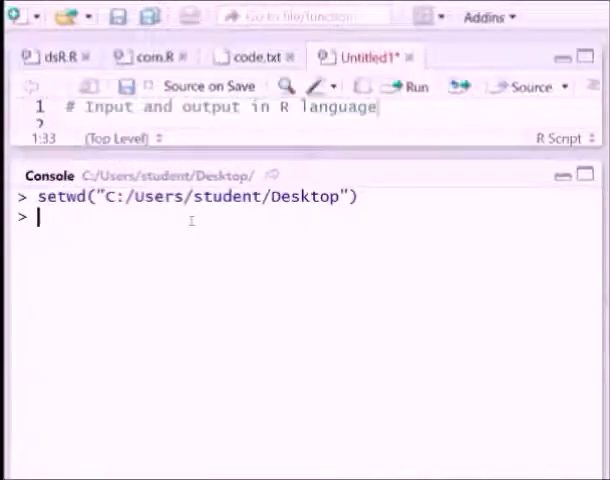
Run data1<-read.table("dataR.txt", header = T) to import the file with its header row
text(data1[,2])
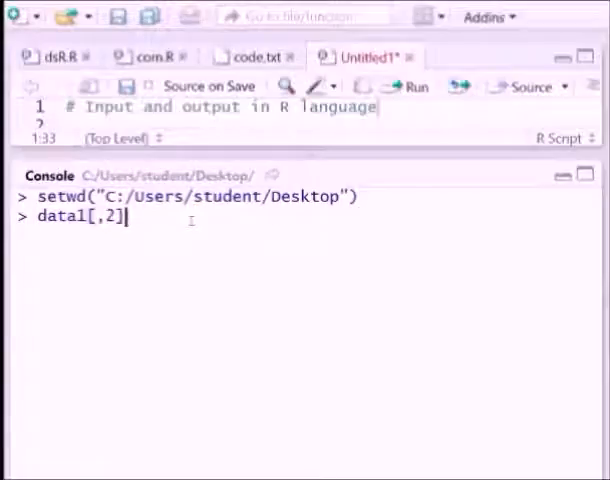
text(data1<-read.table("dataR.txt", header = T)
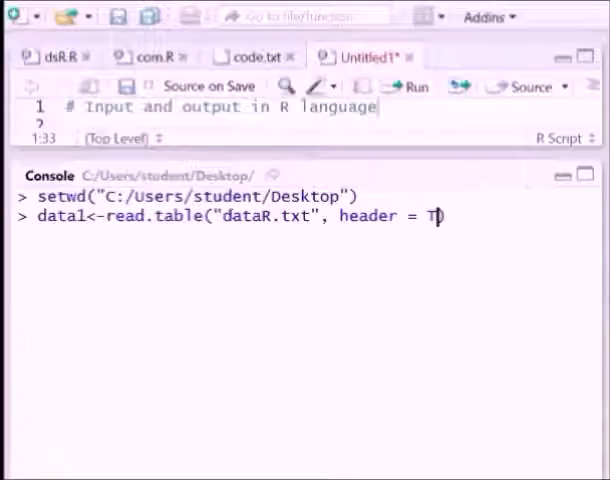
text())
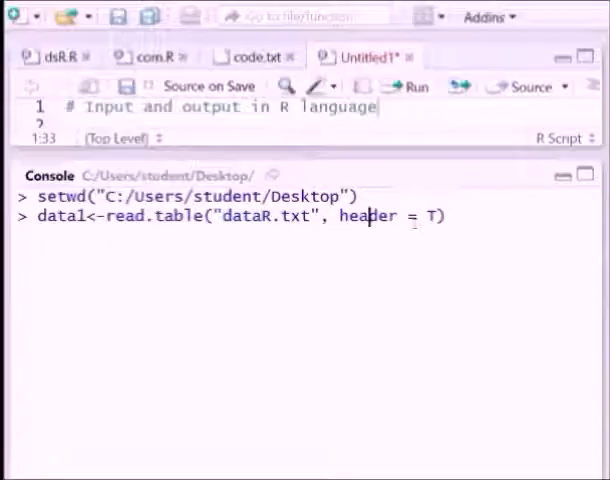
key(Return)
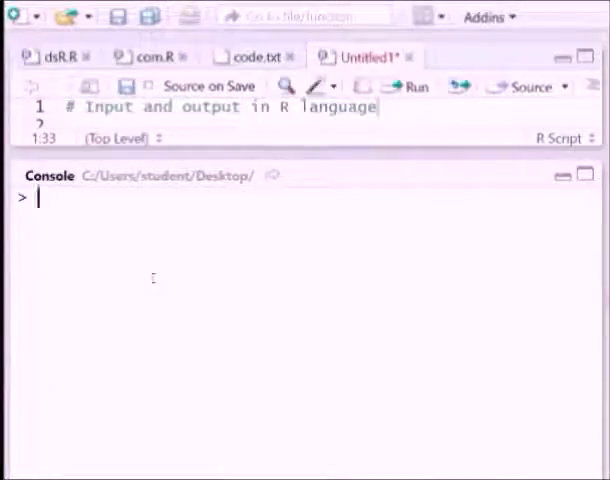
Start data2<-read.csv, completing read.csv from the autocomplete suggestions
text(data2)
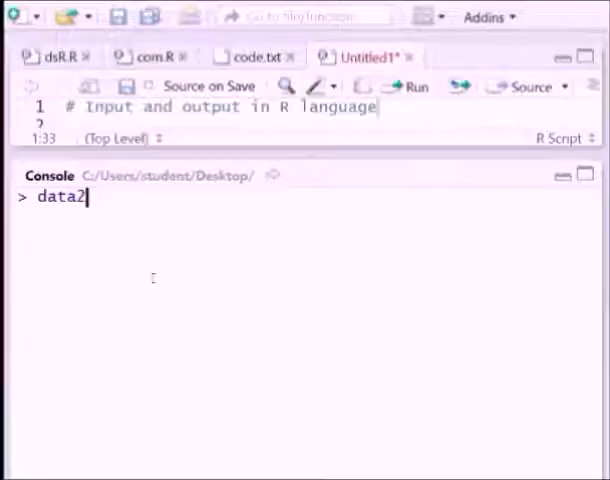
text(<-read)
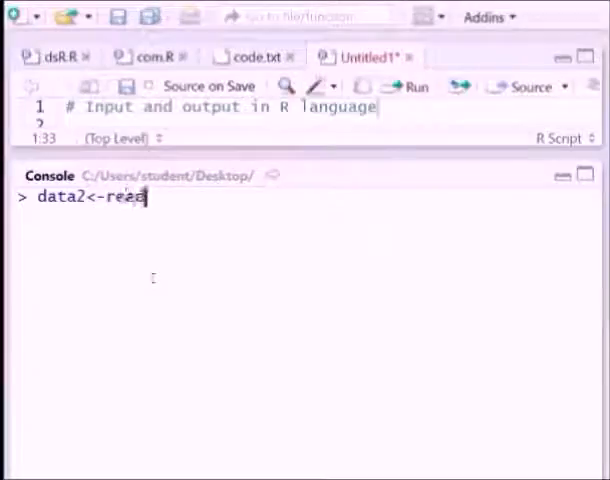
text(d.)
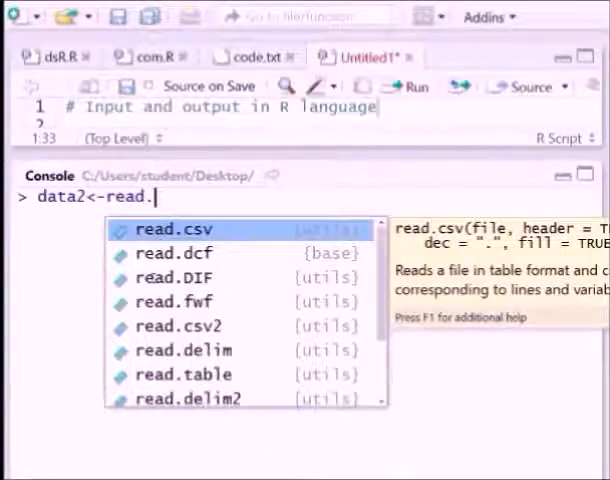
text(c)
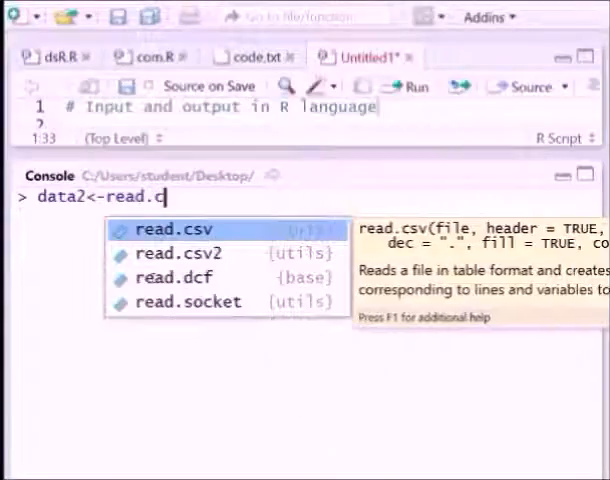
text(sv)
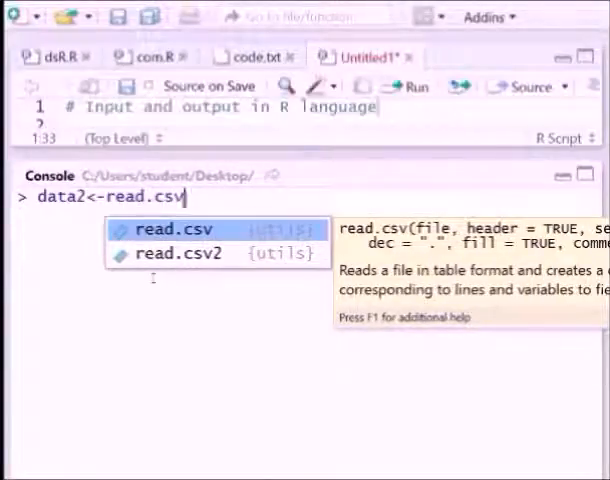
click(172, 228)
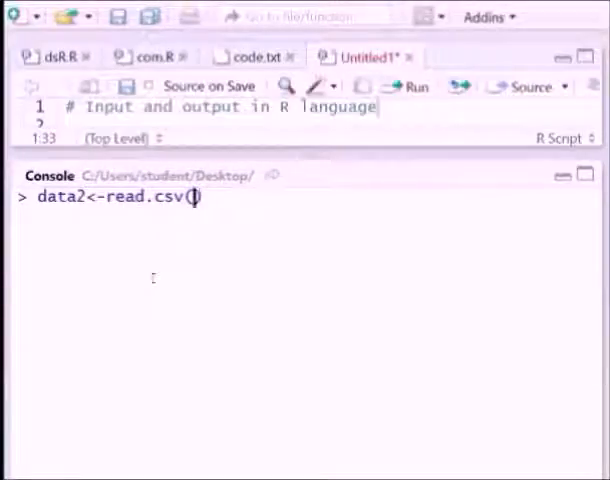
Finish the call with "dataR.txt", header = T to load data2, then begin printing data2
text("daat")
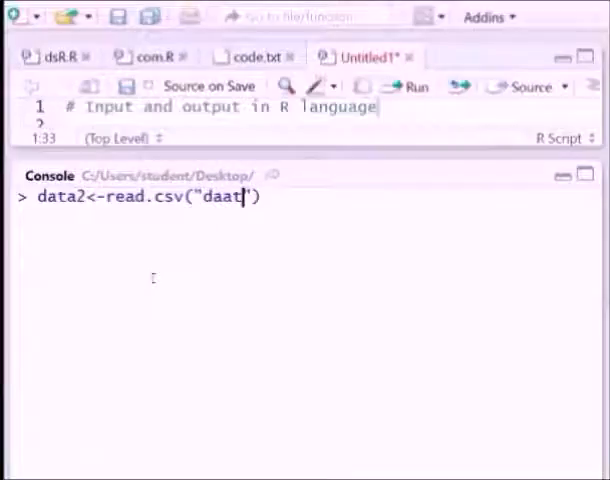
text(datab)
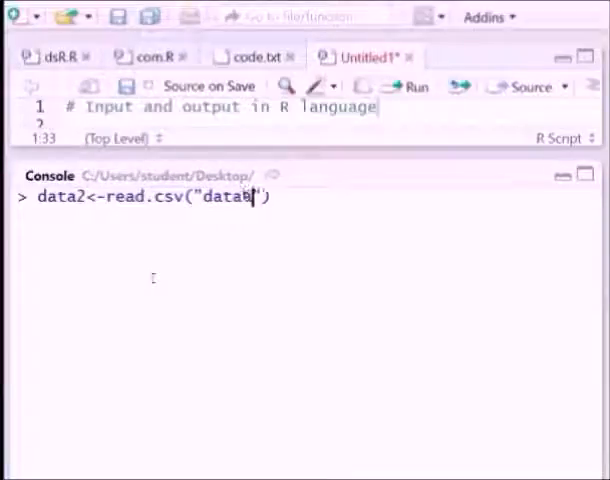
text(R.txt)
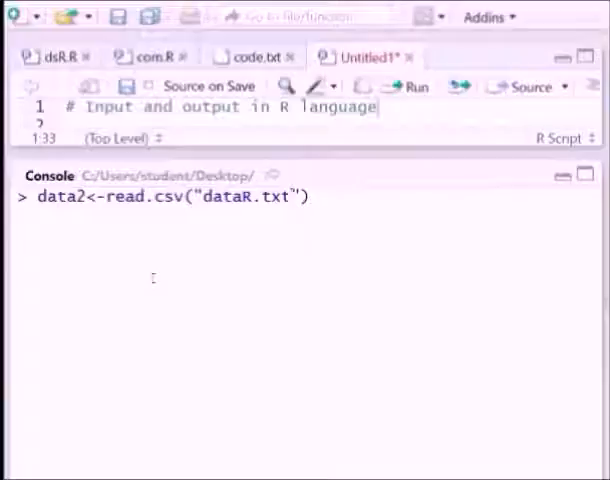
text(,)
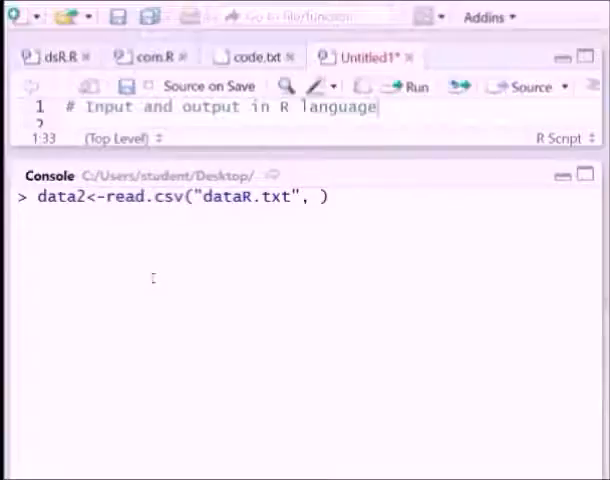
text(header = T)
text(da)
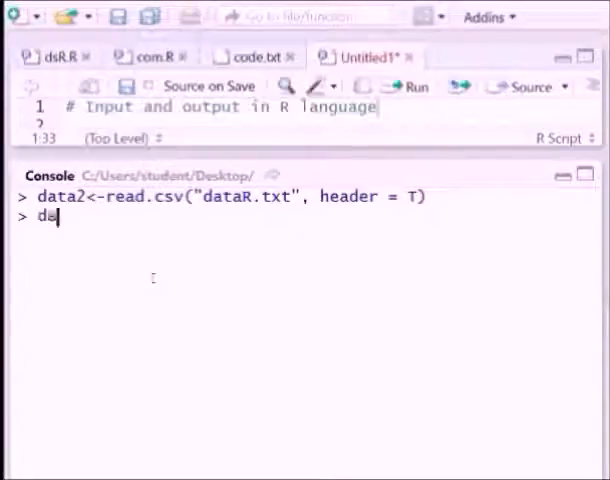
text(ta2)
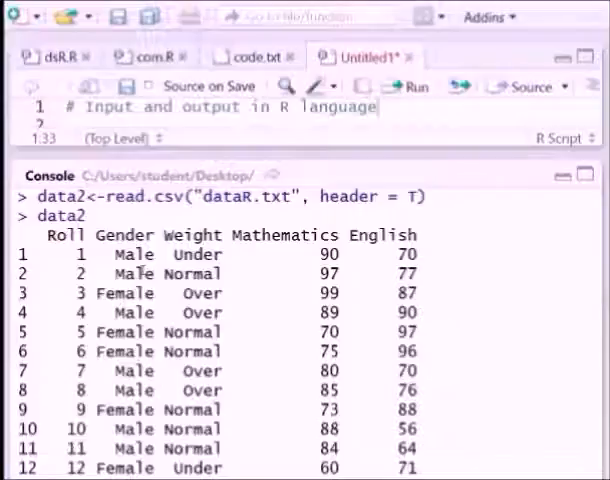
Print data2's columns with data2[,1], data2[,2], data2[,3] and the value data2[1,3]
text(daa)
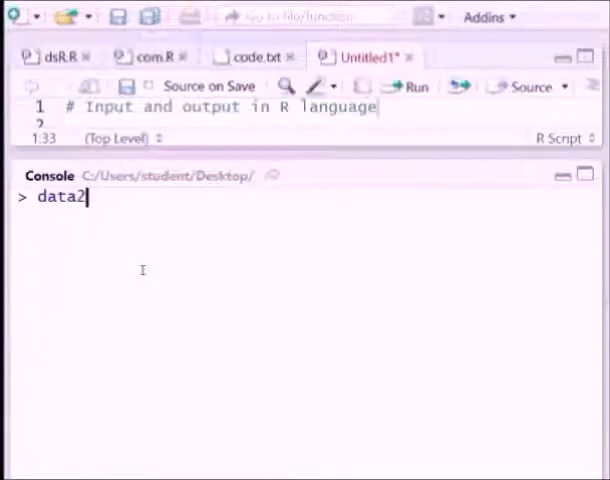
text([])
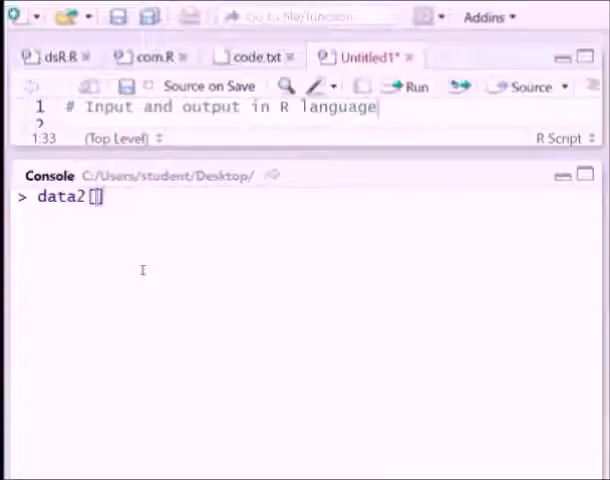
text(,1)
key(Return)
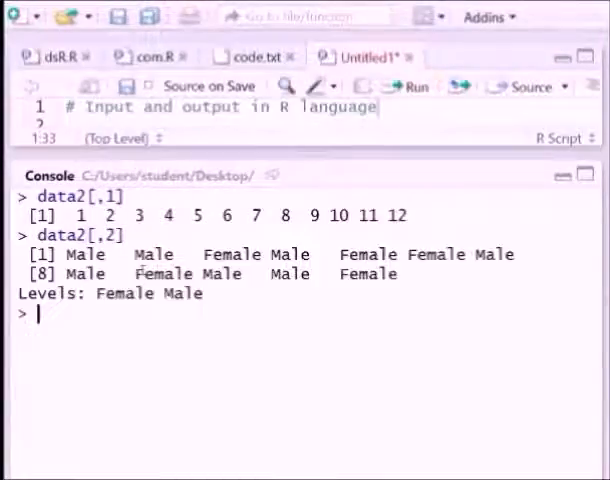
text(data2[,2])
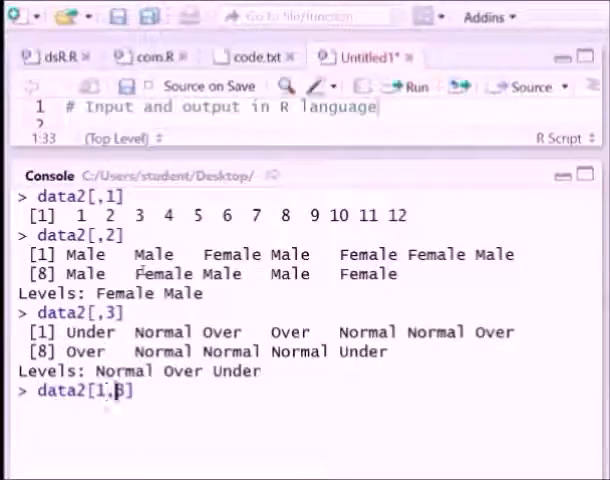
key(Return)
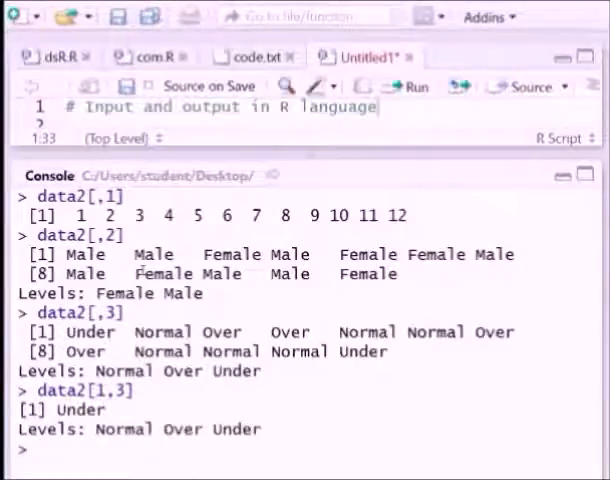
Print single rows data2[1,] and data2[4,], clearing the console in between
text(data2[1,])
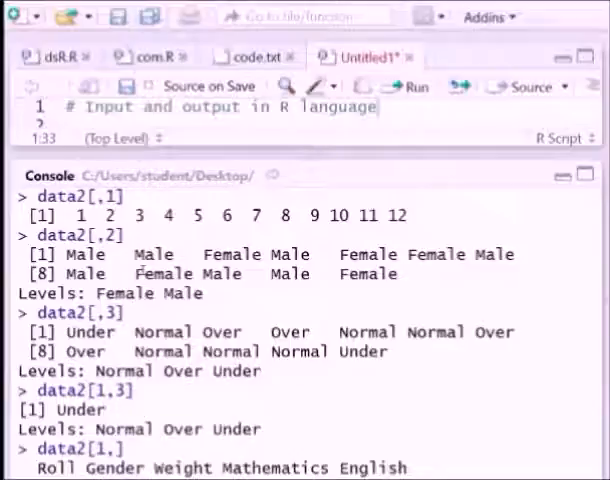
key(ctrl+l)
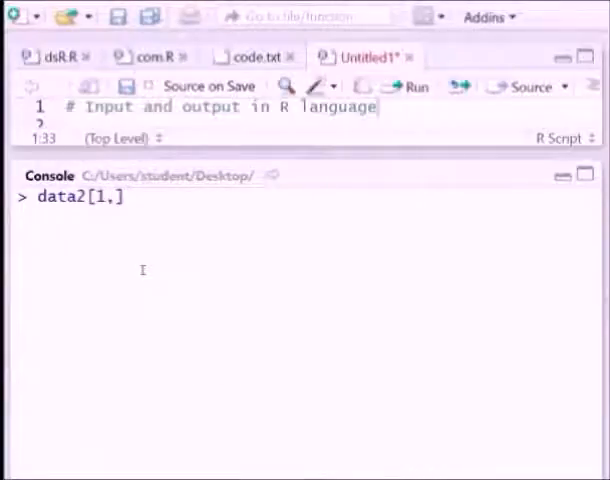
text(4.)
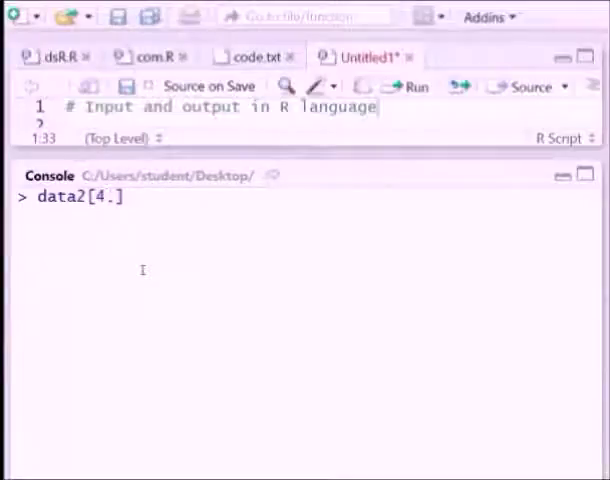
key(Return)
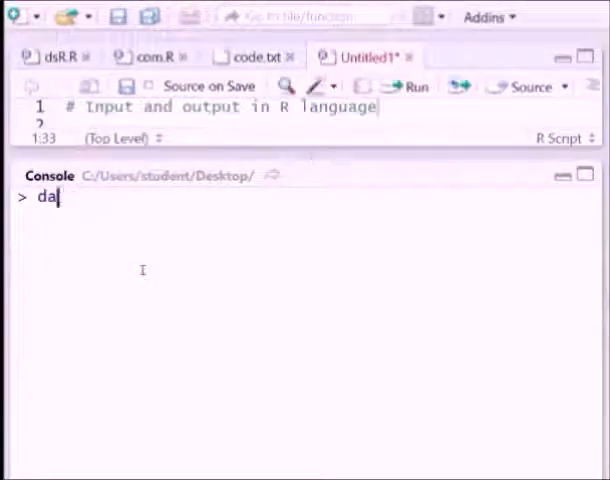
Run data3<-read.table(file.choose(), header = T), completing read.table from autocomplete
text(ta)
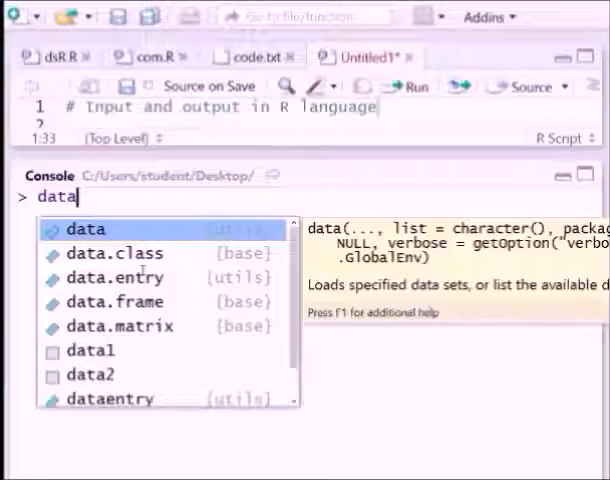
text(3<-)
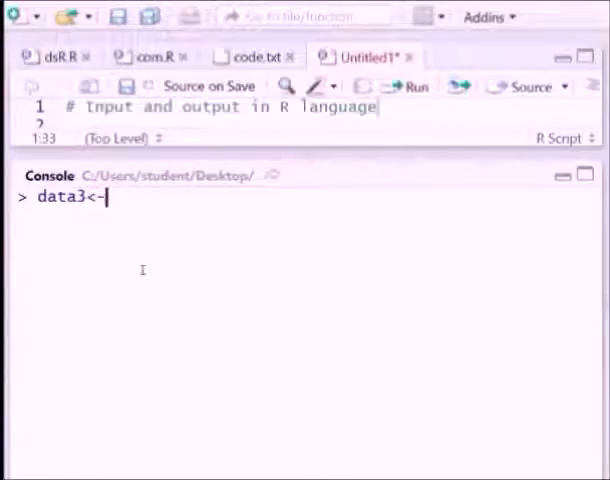
text(read)
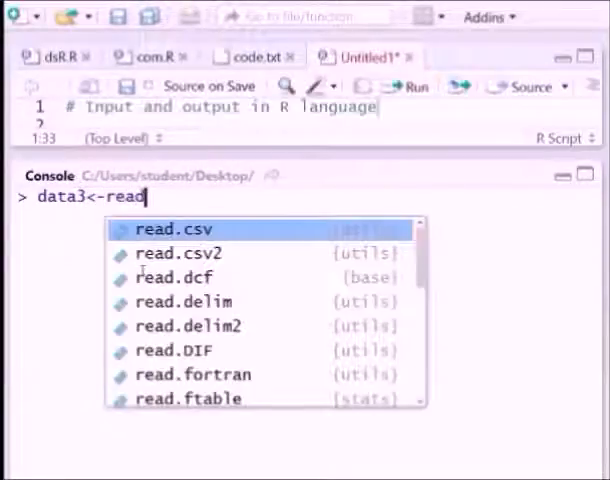
text(.tabl)
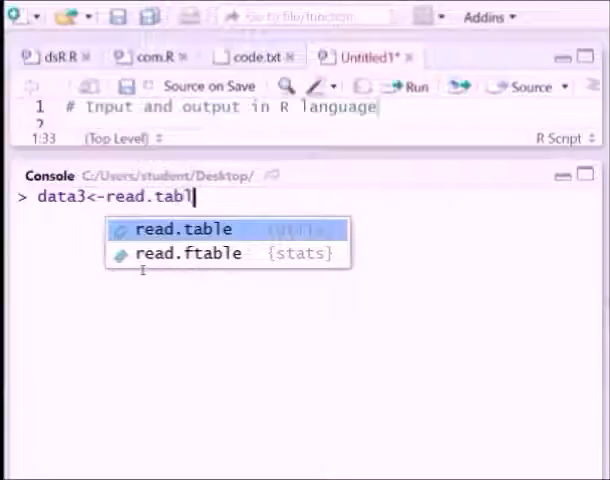
click(184, 228)
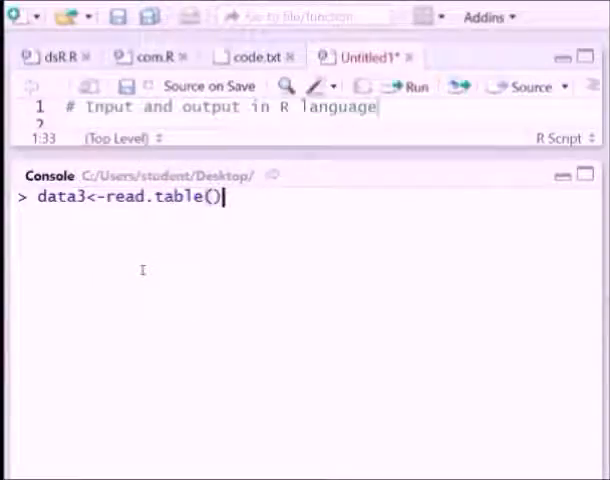
text(file.choose()
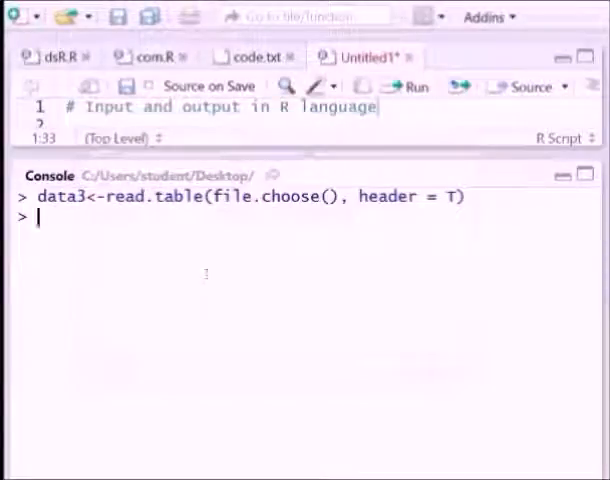
Print data3, showing each record crammed into one comma-joined column, then clear the console
text(data2)
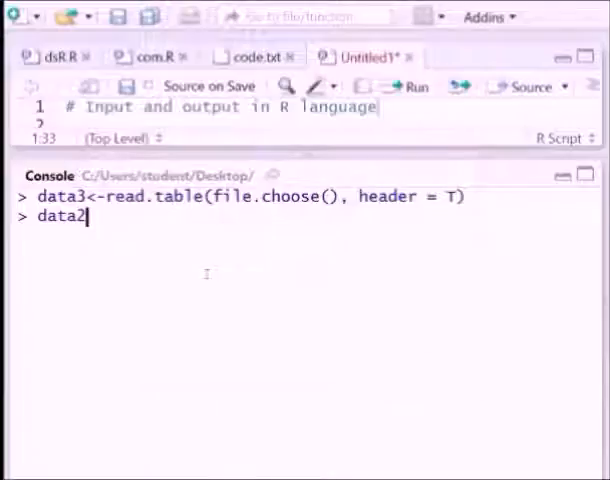
key(Return)
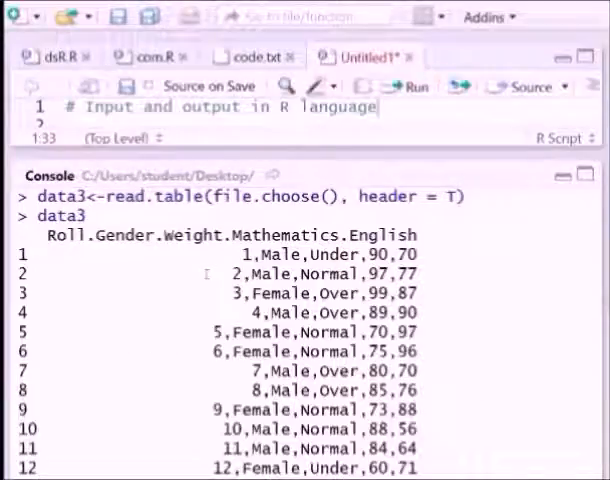
key(ctrl+l)
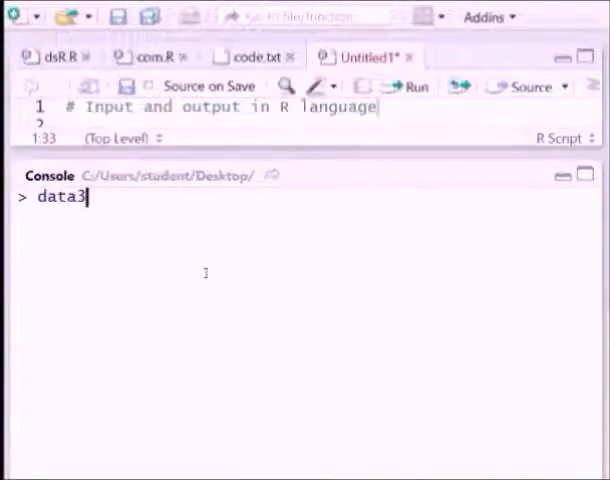
Reload data3 with read.csv(file.choose(), header = T), pick the data file, print it and clear the console
text(<-read.table(file.choose(), header = T))
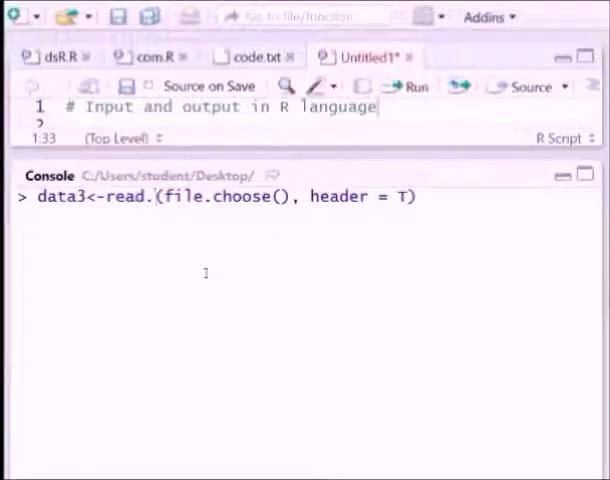
text(csv)
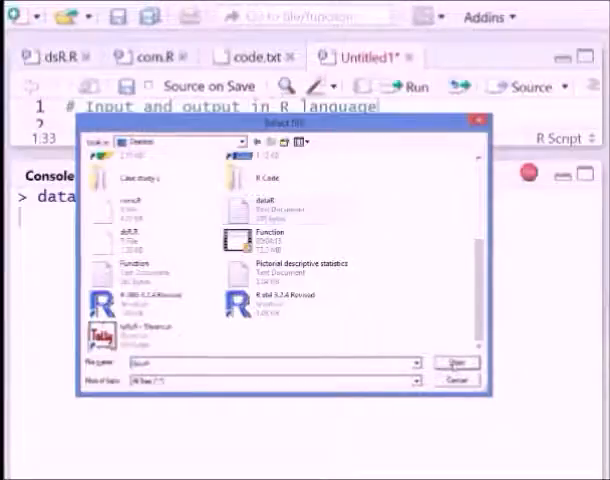
click(456, 362)
text(data3)
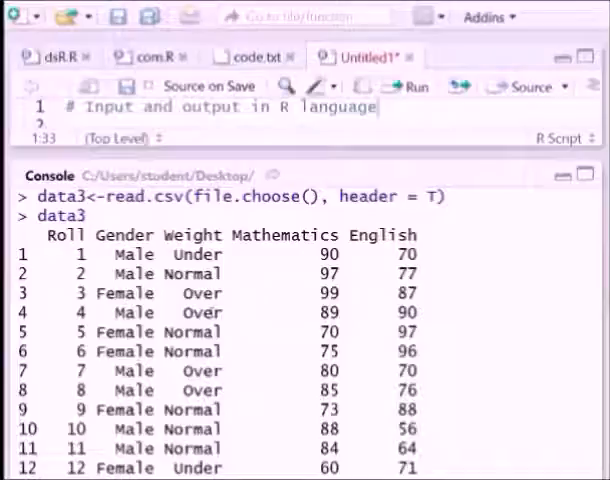
key(ctrl+l)
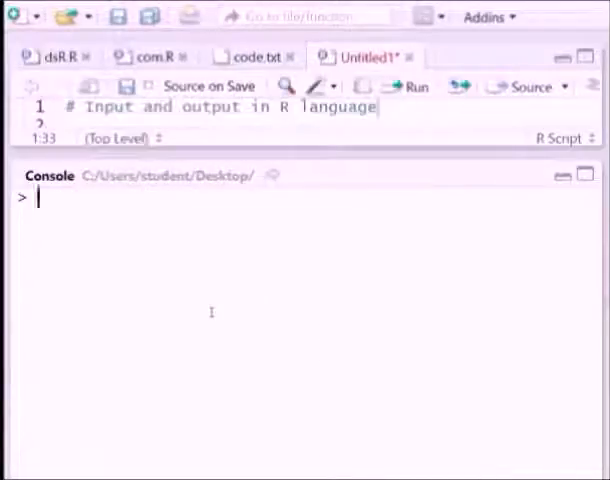
Create x<-matrix(1:10, ncol = 5) and print its two rows of five columns
text(x<)
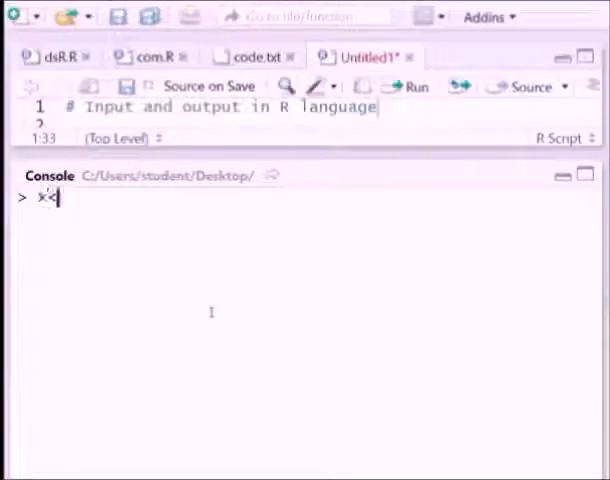
text(-)
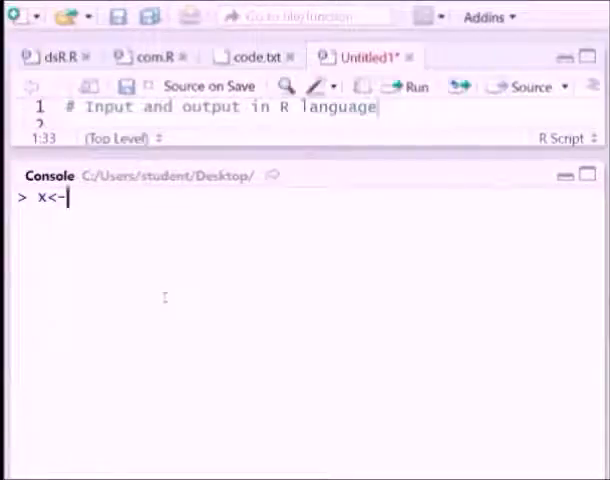
text(matrix(1)
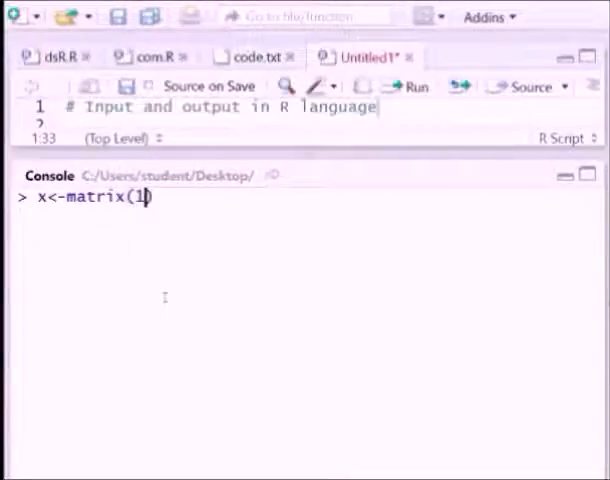
text(:10)
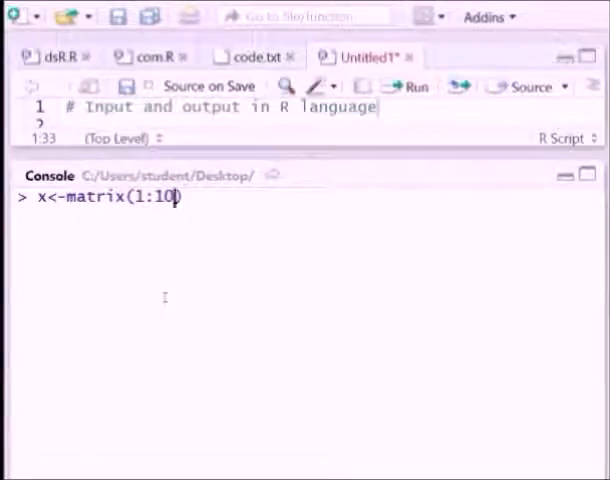
text(, n)
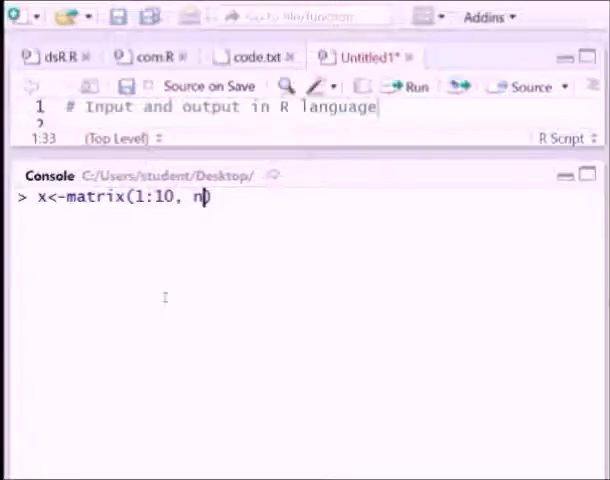
text(col =5)
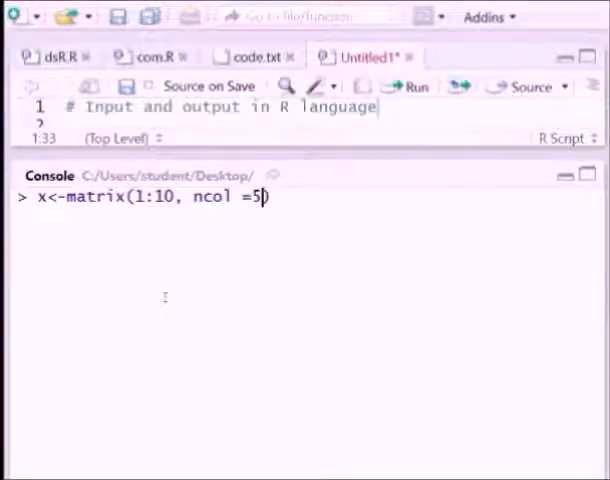
key(Return)
text(x)
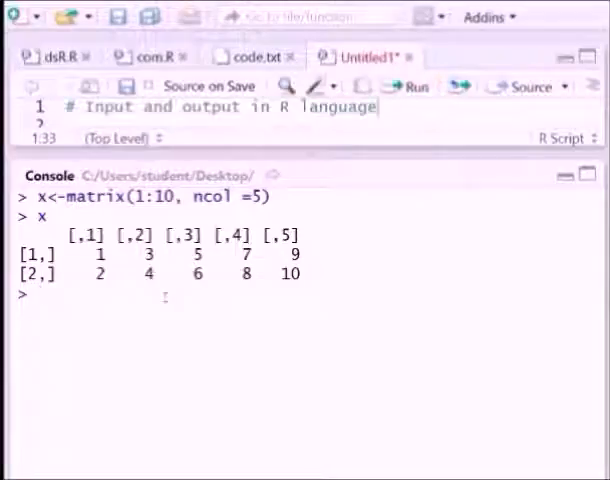
text(write.table)
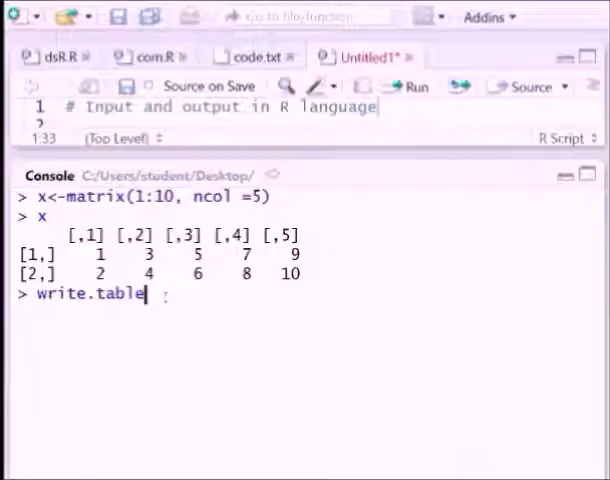
Run write.table(x, file= "data1.txt") to save x, then clear the console and start typing Thank
text((x)
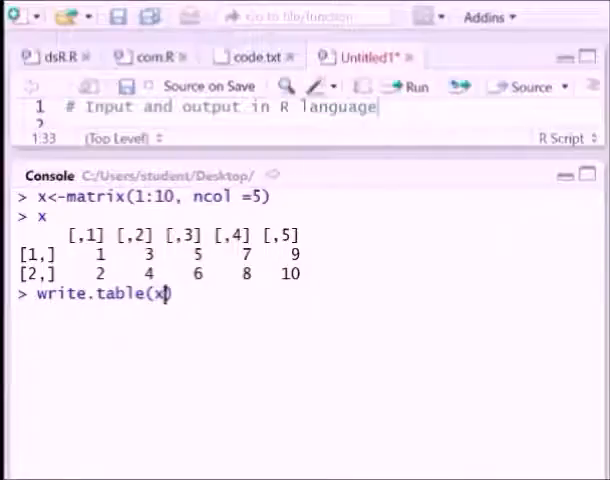
text(, f)
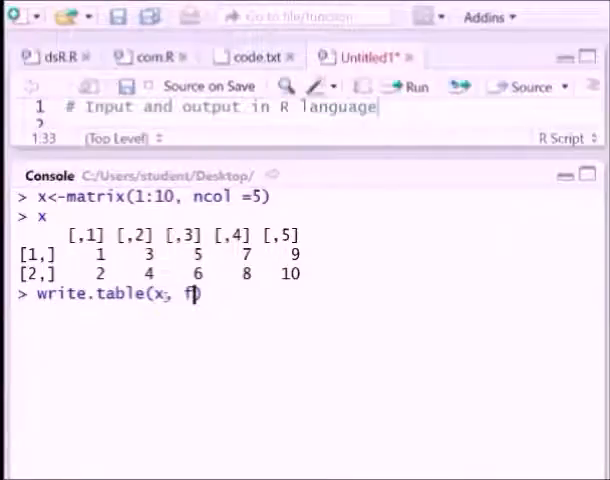
text(ile= ())
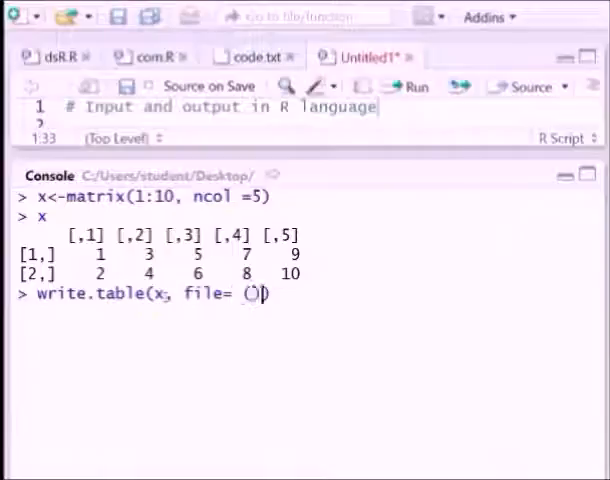
text(")
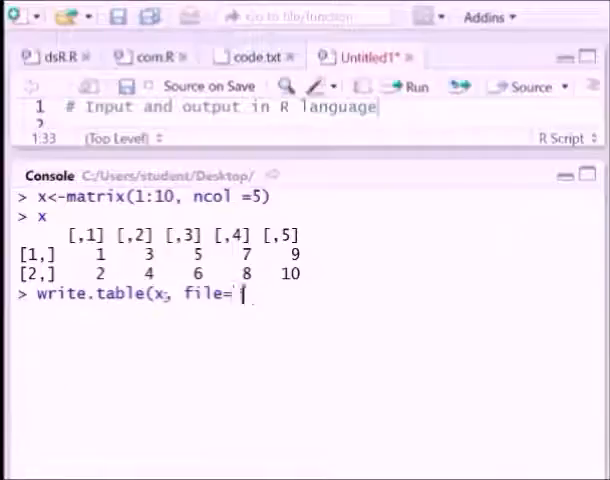
text("da)
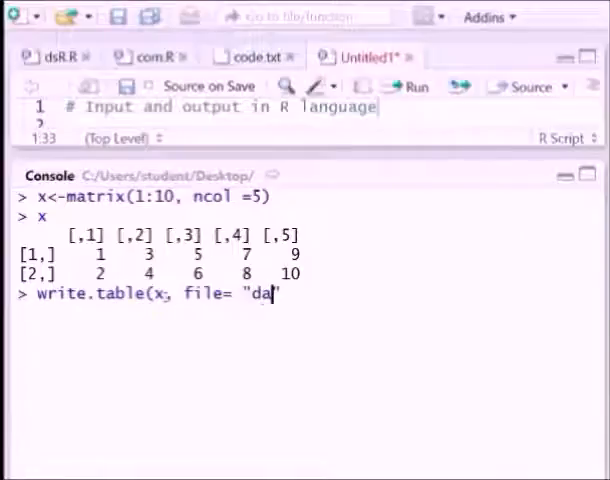
text(ta1")
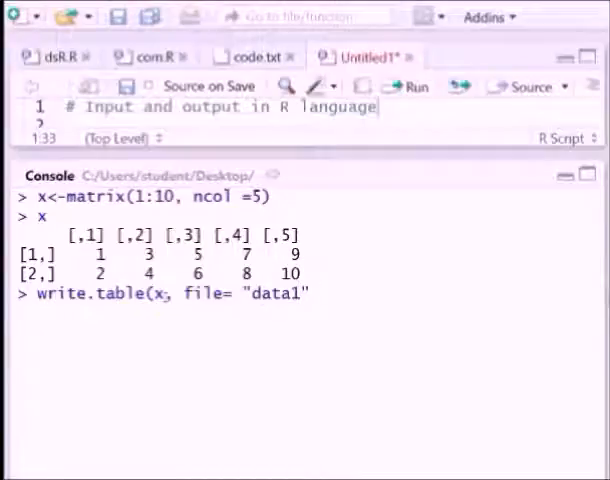
text(.txt)
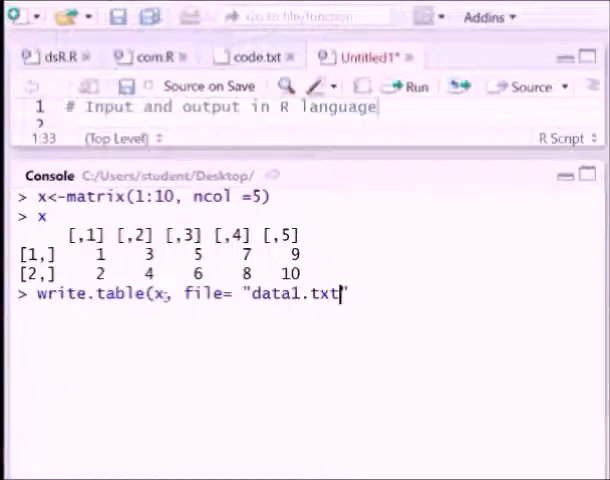
text())
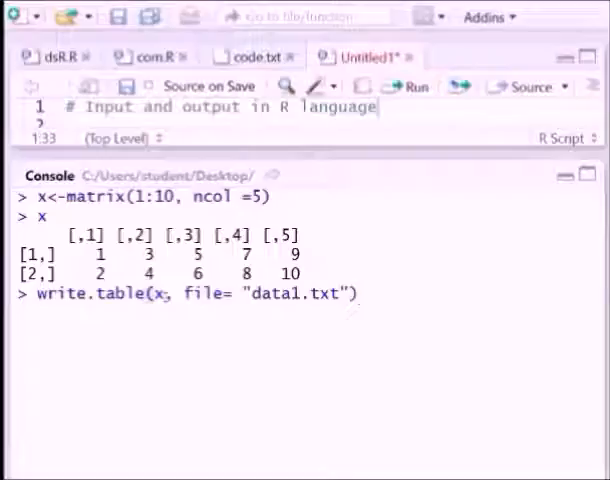
key(Return)
text(Tb)
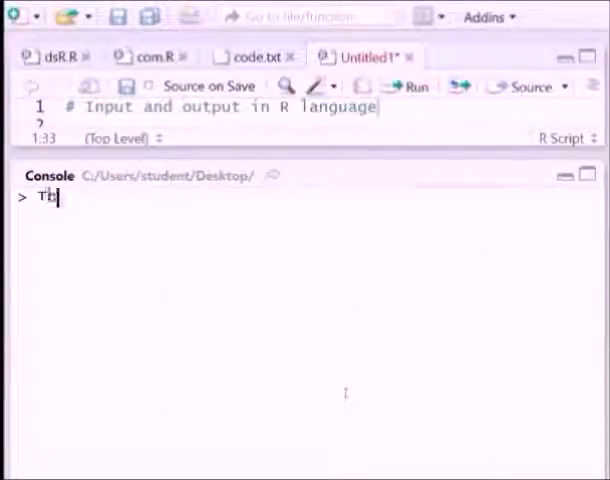
text(ank)
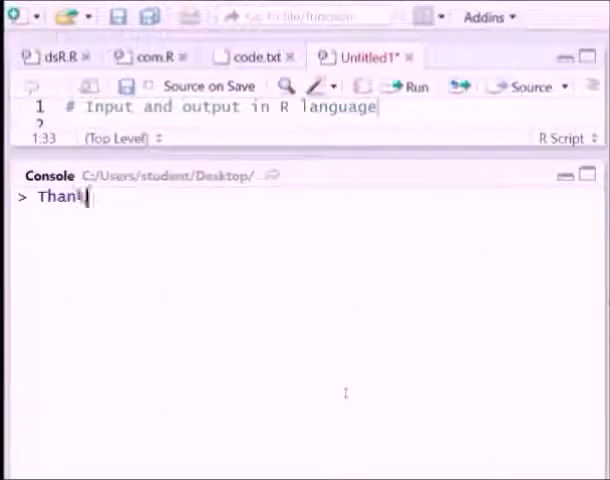